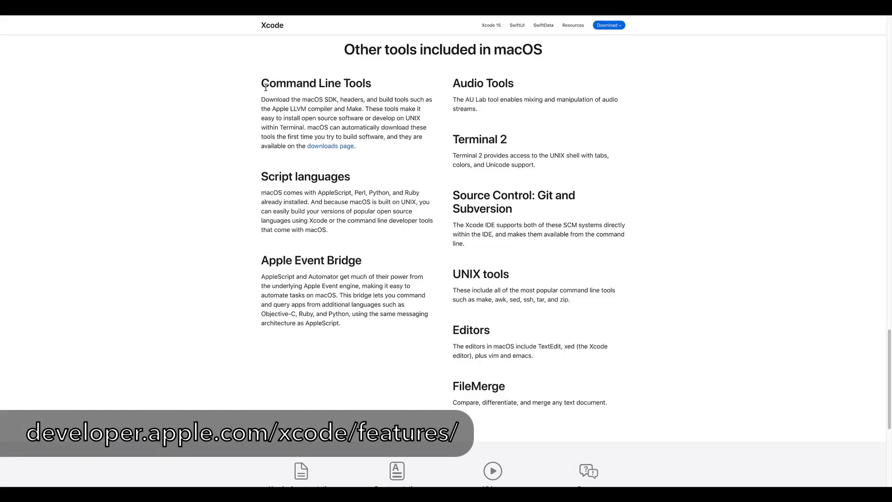
Step: Enter the xcode-select --install command at the shell prompt
{"action": "left_click_drag", "start_coordinate": [264, 83], "coordinate": [418, 222]}
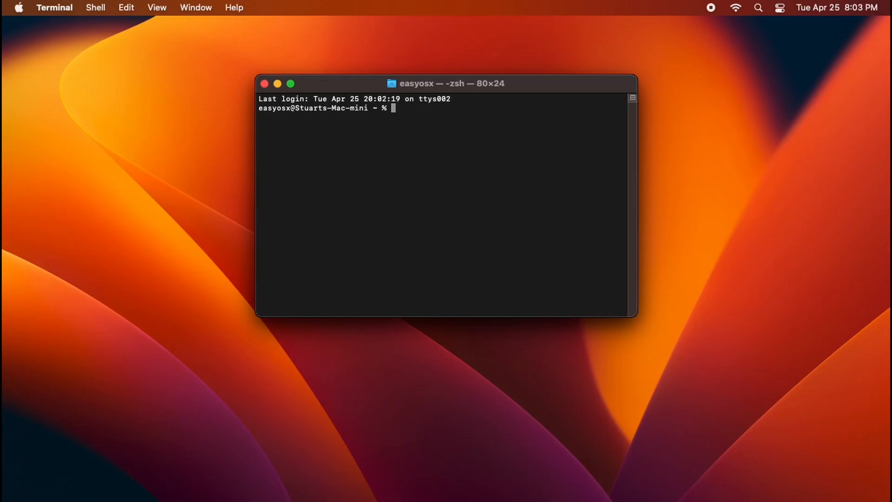
{"action": "type", "text": "xc"}
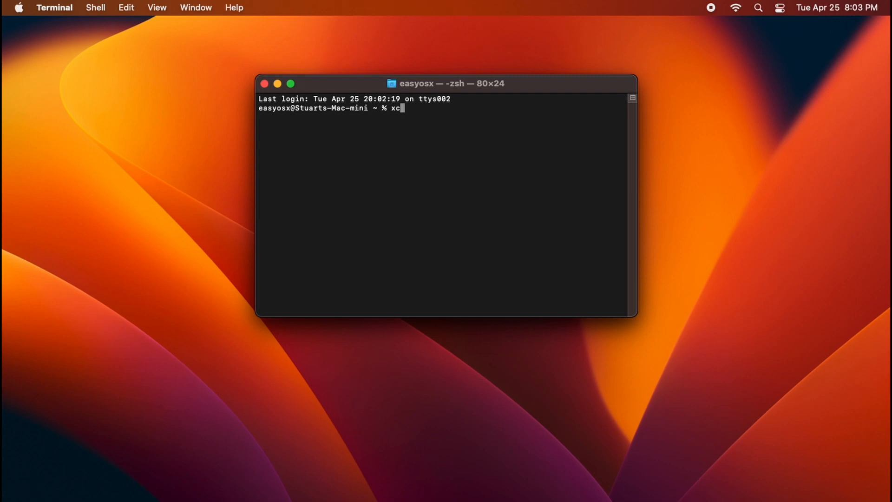
{"action": "type", "text": "ode-select"}
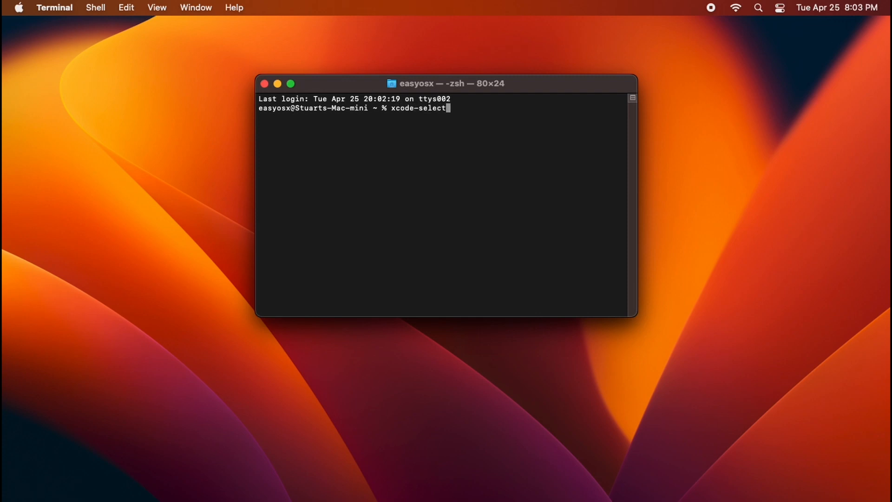
{"action": "type", "text": "--ins"}
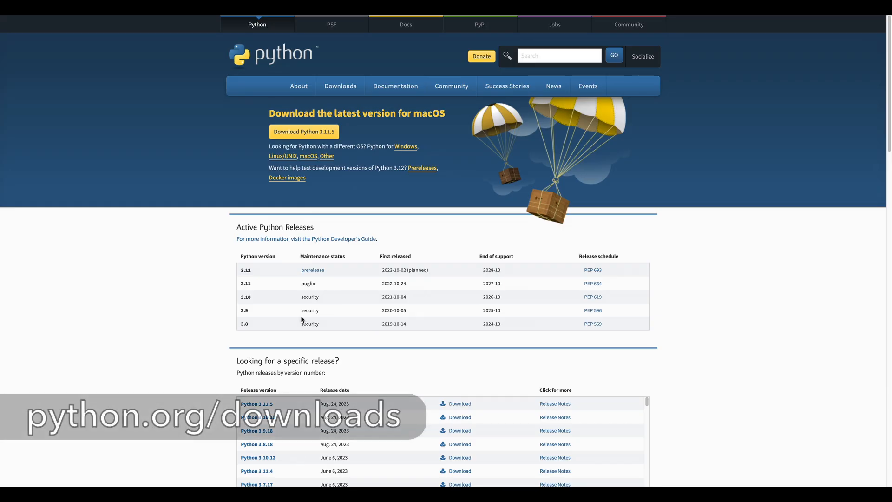
{"action": "scroll", "scroll_direction": "down", "scroll_amount": 3}
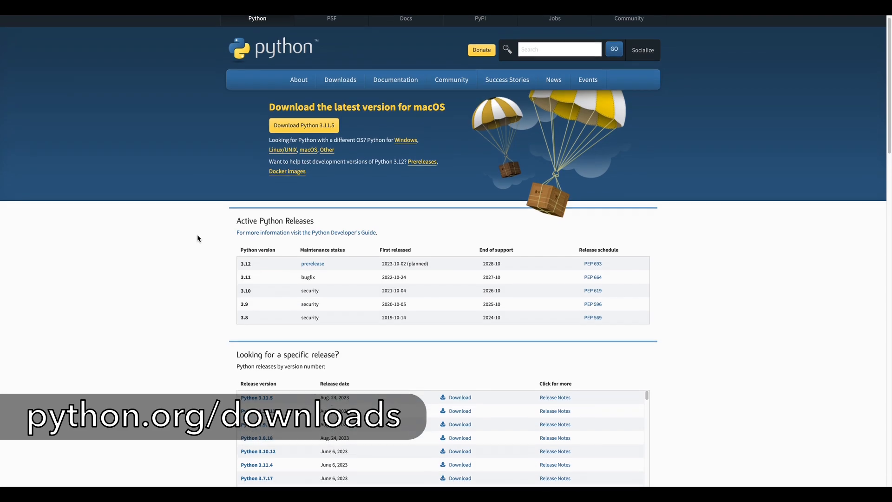
{"action": "scroll", "scroll_direction": "down", "scroll_amount": 3}
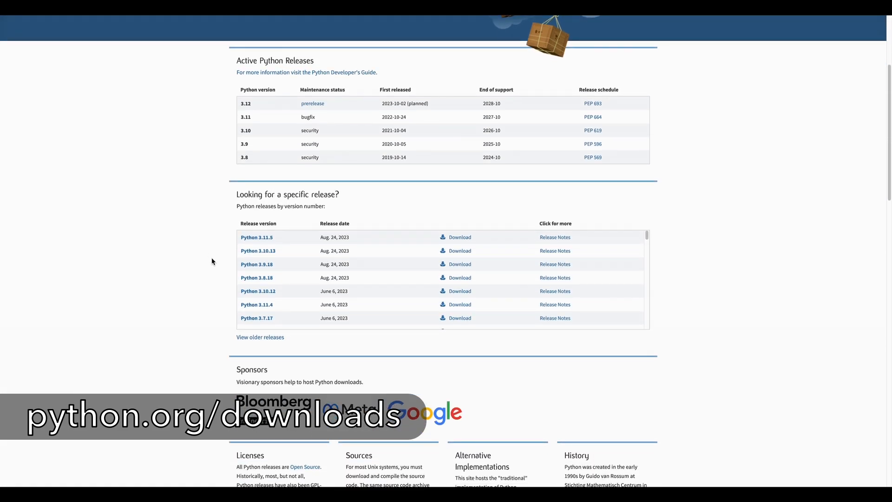
{"action": "scroll", "scroll_direction": "down", "scroll_amount": 3}
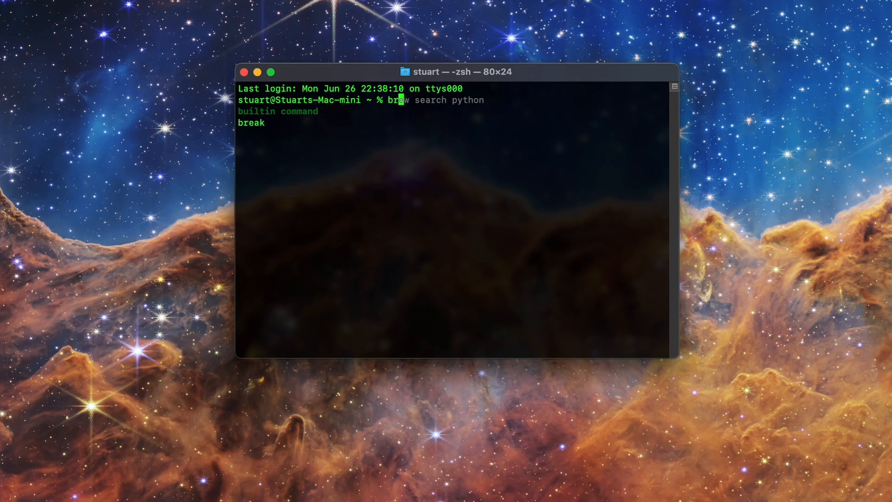
{"action": "key", "text": "Tab"}
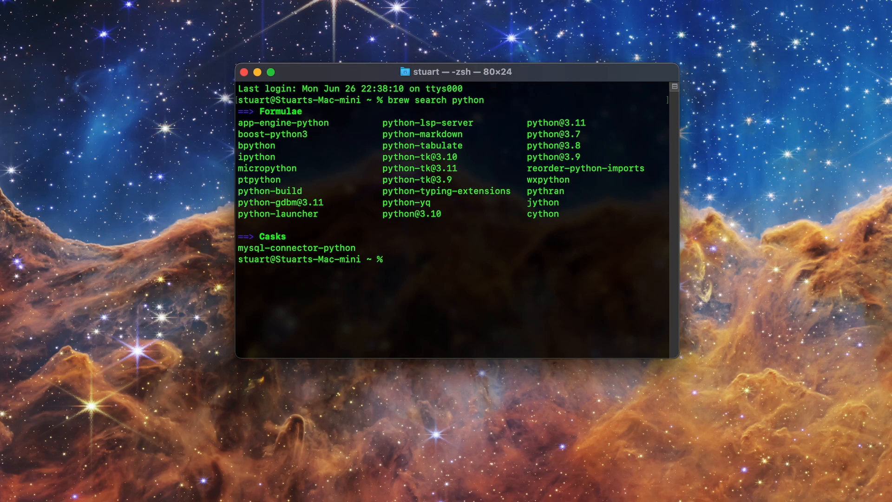
{"action": "mouse_move", "coordinate": [498, 176]}
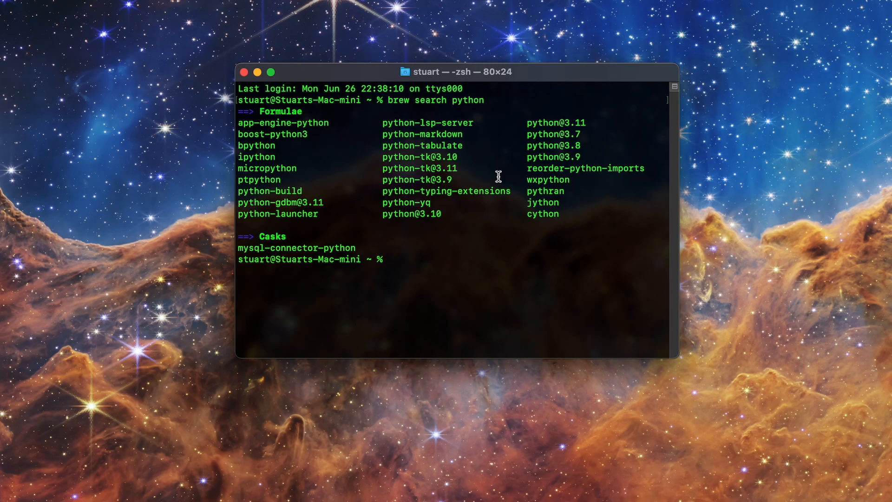
{"action": "mouse_move", "coordinate": [548, 132]}
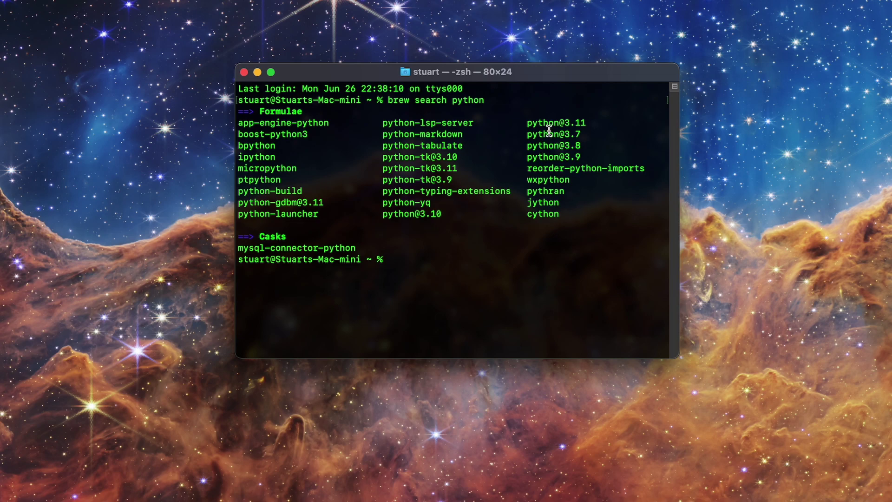
{"action": "mouse_move", "coordinate": [455, 129]}
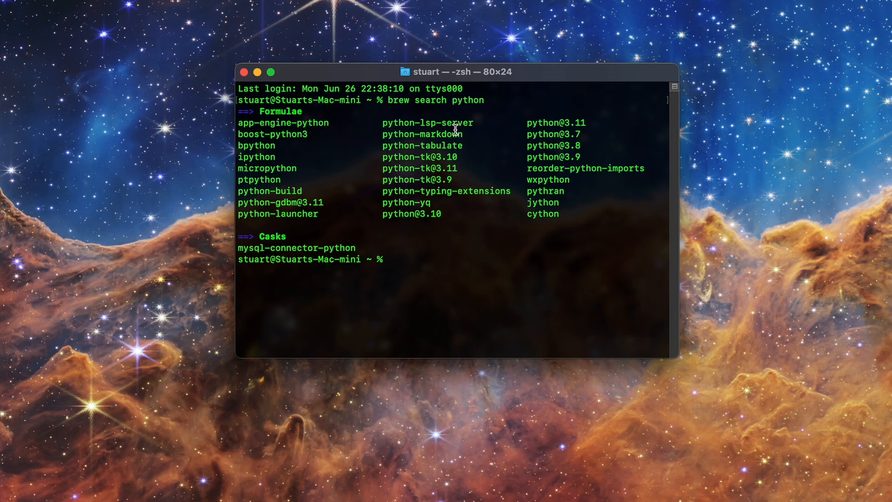
{"action": "mouse_move", "coordinate": [455, 157]}
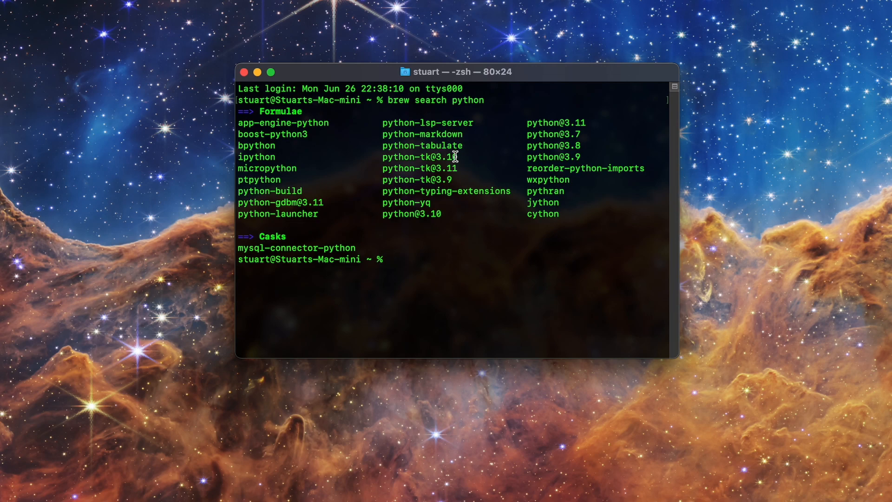
{"action": "mouse_move", "coordinate": [307, 191]}
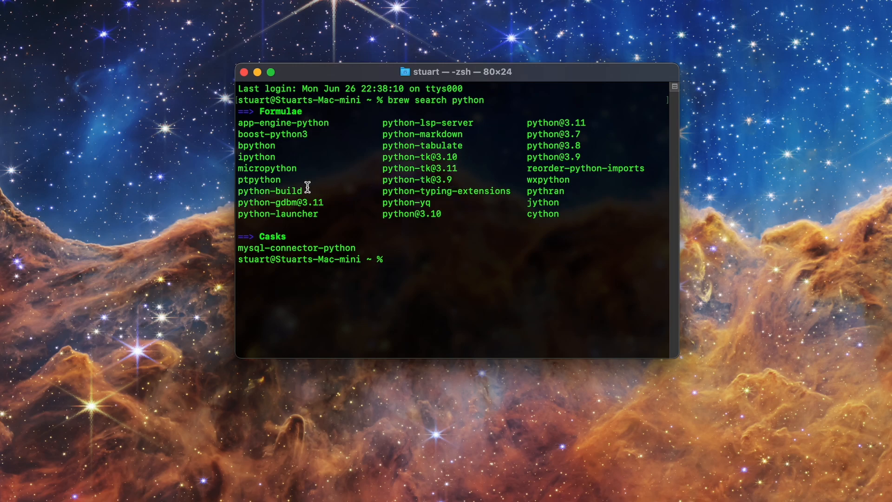
{"action": "mouse_move", "coordinate": [592, 122]}
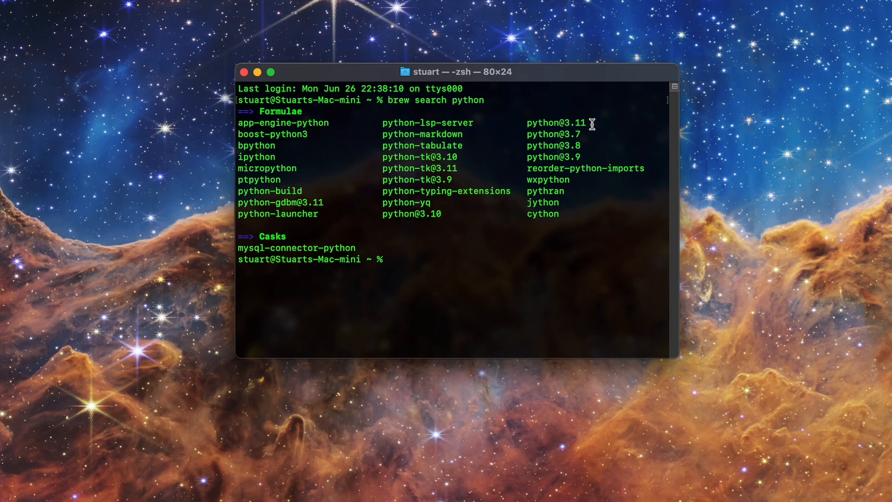
{"action": "mouse_move", "coordinate": [518, 191]}
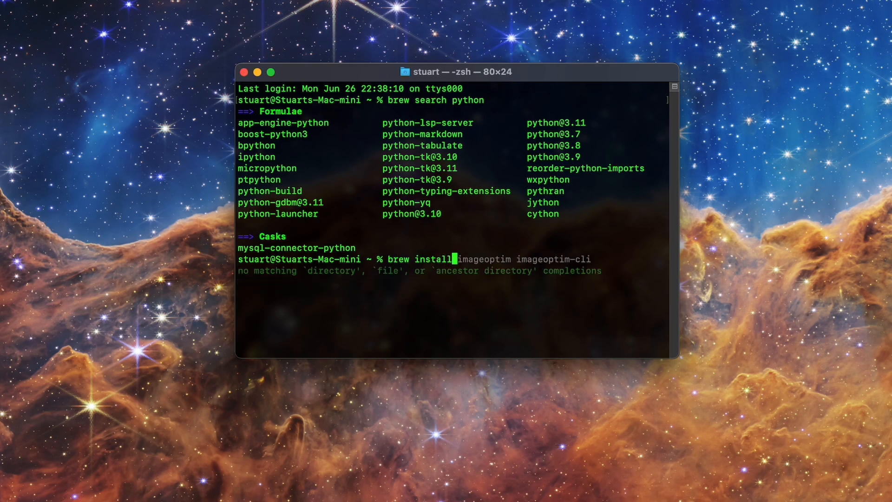
{"action": "type", "text": "python"}
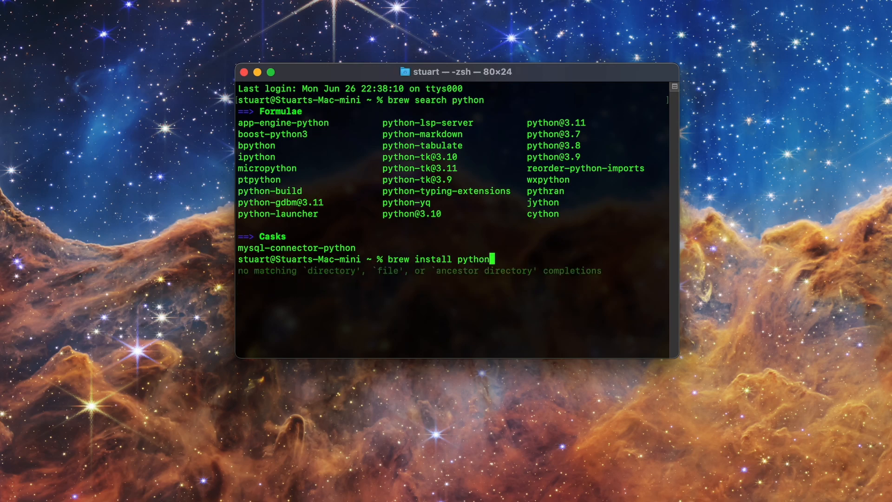
{"action": "type", "text": "@3"}
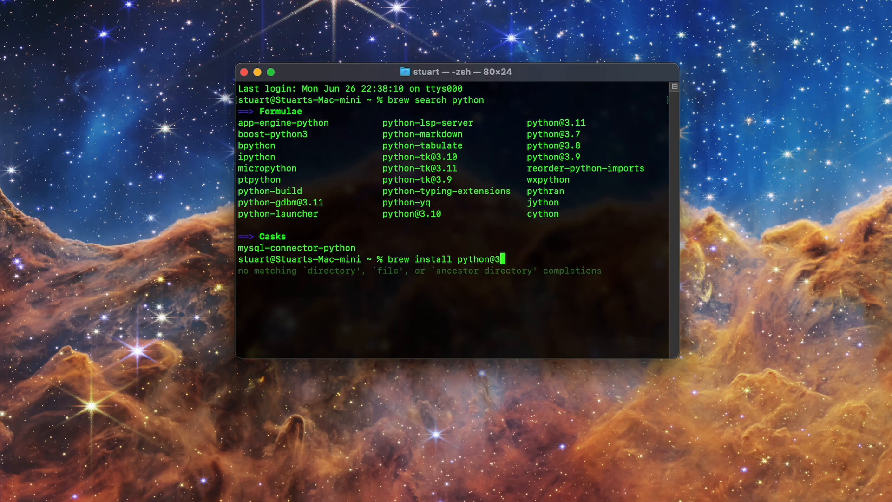
{"action": "type", "text": ".11"}
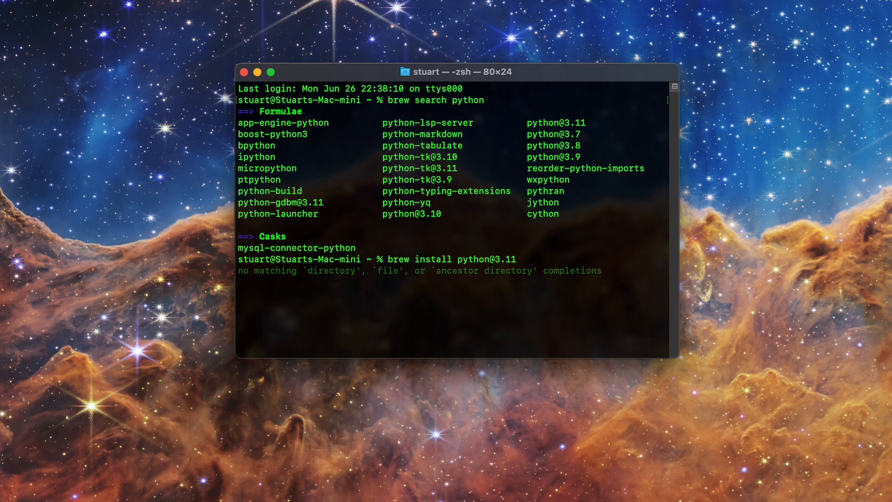
{"action": "key", "text": "Return"}
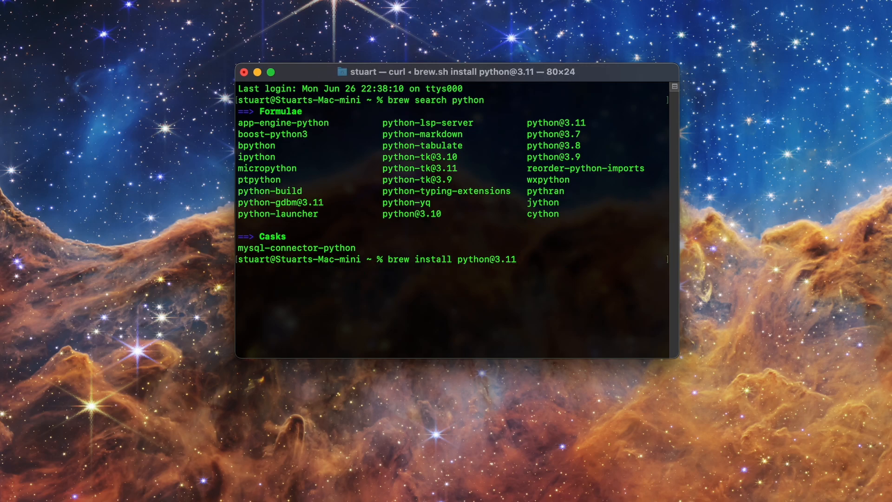
{"action": "key", "text": "Return"}
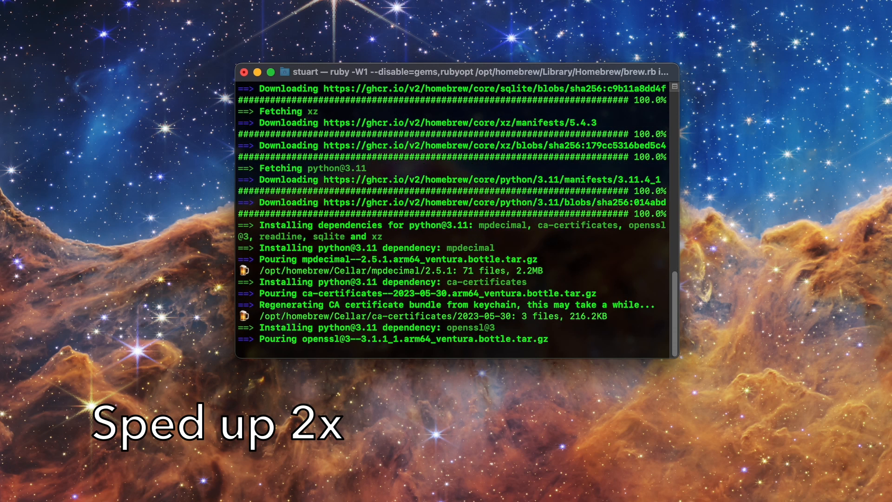
{"action": "scroll", "scroll_direction": "down", "scroll_amount": 3}
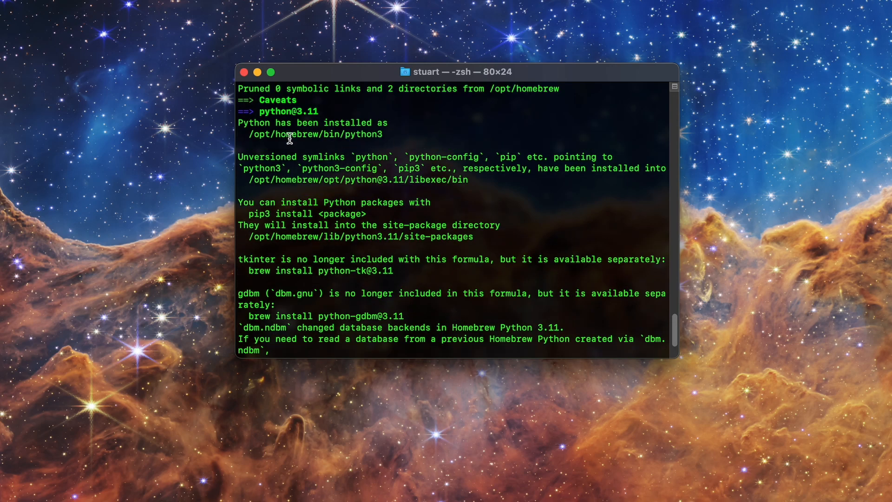
{"action": "mouse_move", "coordinate": [463, 173]}
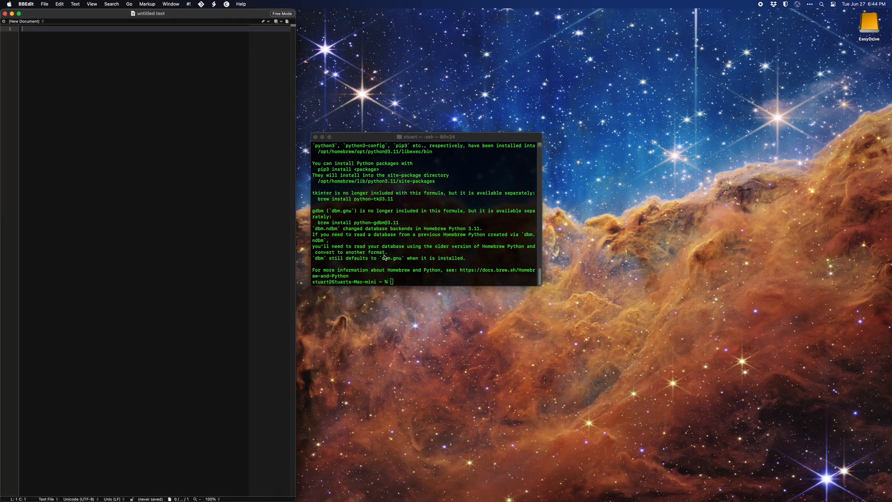
Step: Write print("Hello World!") and save it as test.py on the Desktop
{"action": "type", "text": "print(\""}
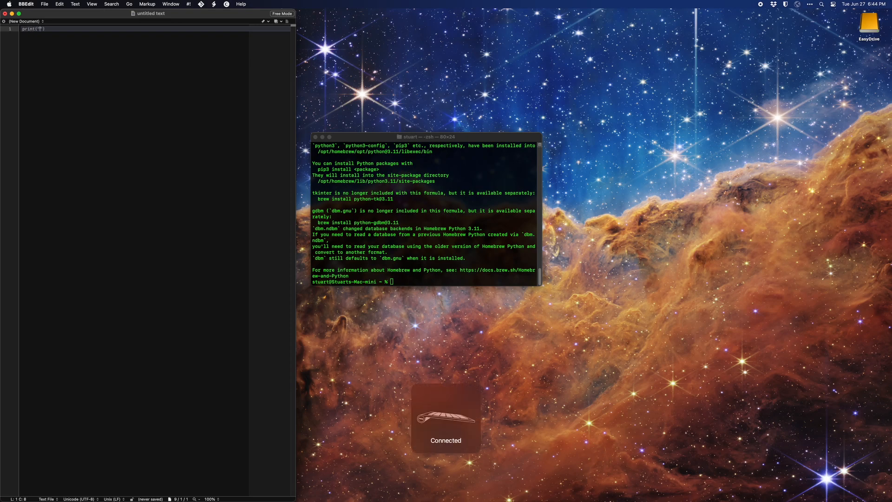
{"action": "type", "text": "Hello World!"}
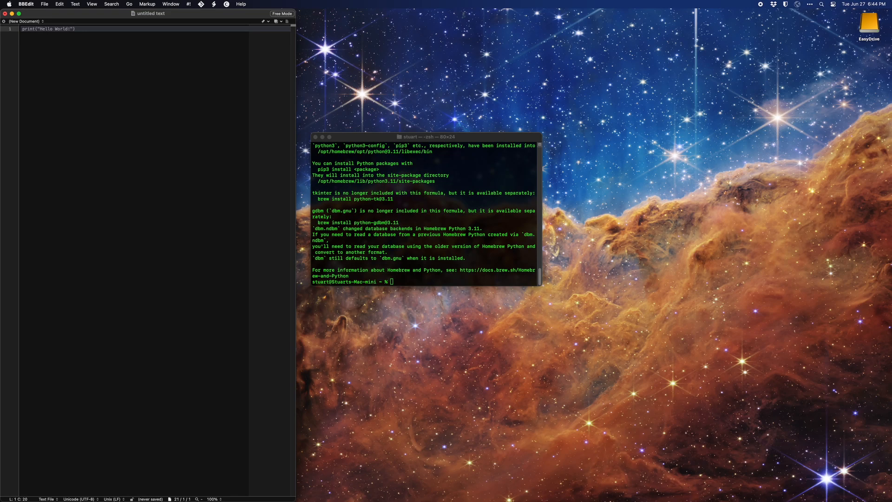
{"action": "key", "text": "cmd+s"}
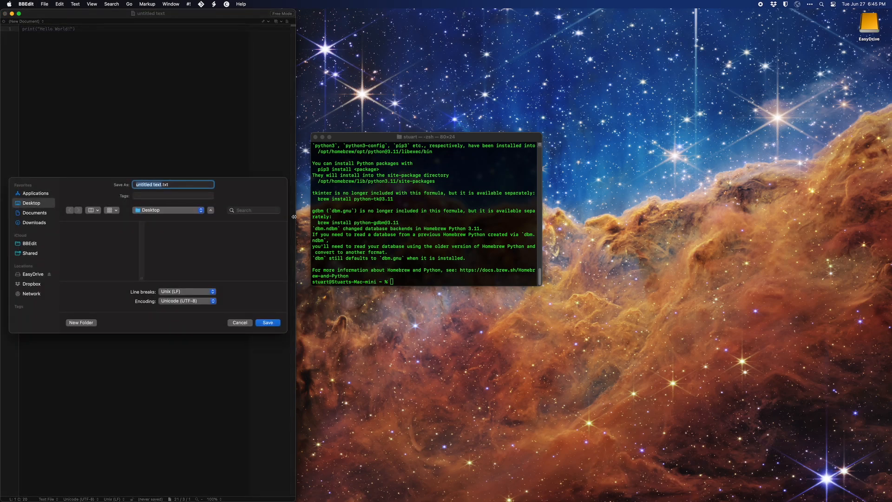
{"action": "mouse_move", "coordinate": [188, 227]}
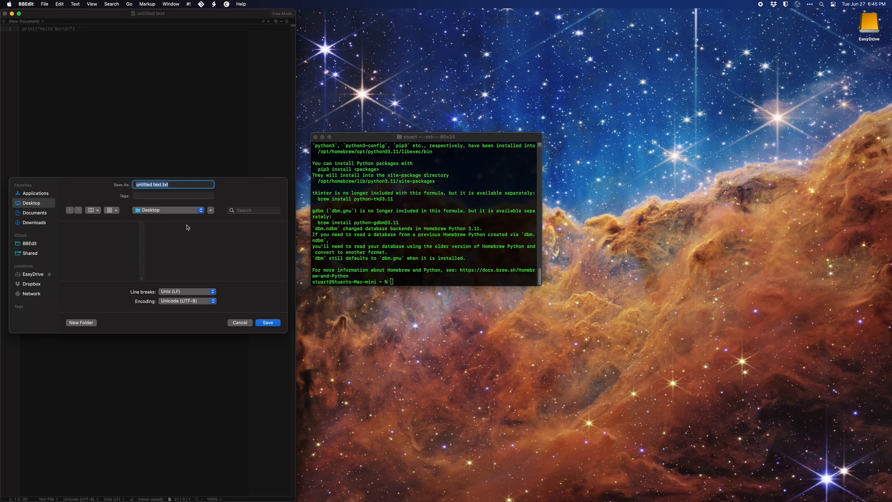
{"action": "type", "text": "test."}
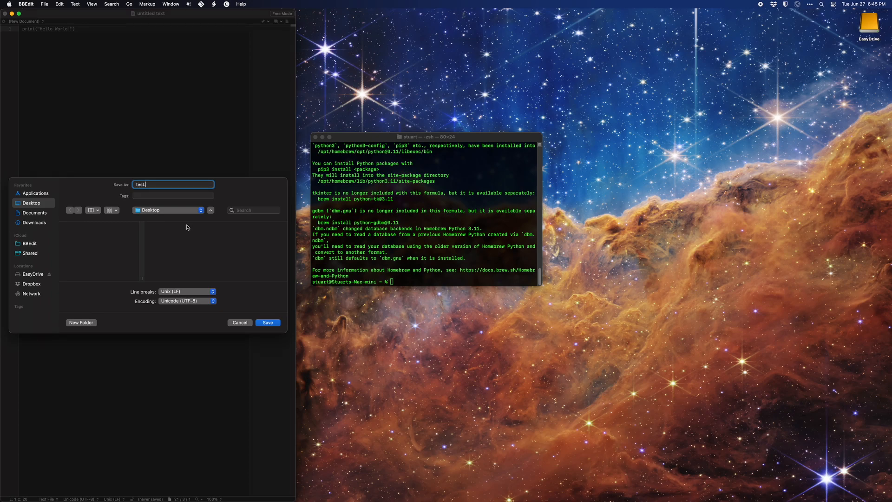
{"action": "left_click", "coordinate": [267, 322]}
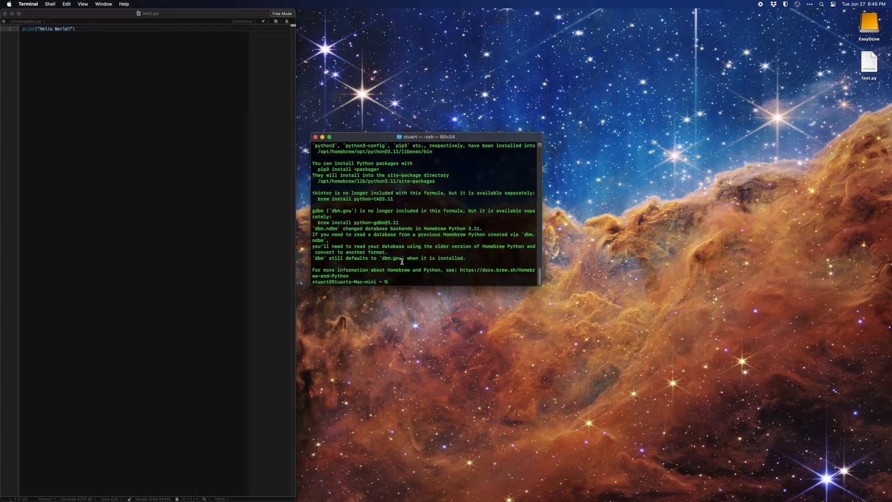
Step: Enter python3 Desktop/test.py at the prompt using Tab completion
{"action": "type", "text": "python3"}
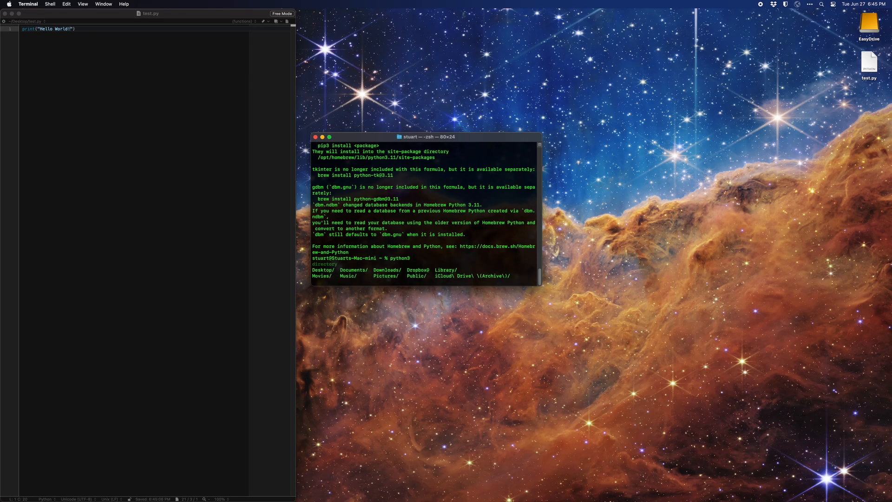
{"action": "mouse_move", "coordinate": [775, 95]}
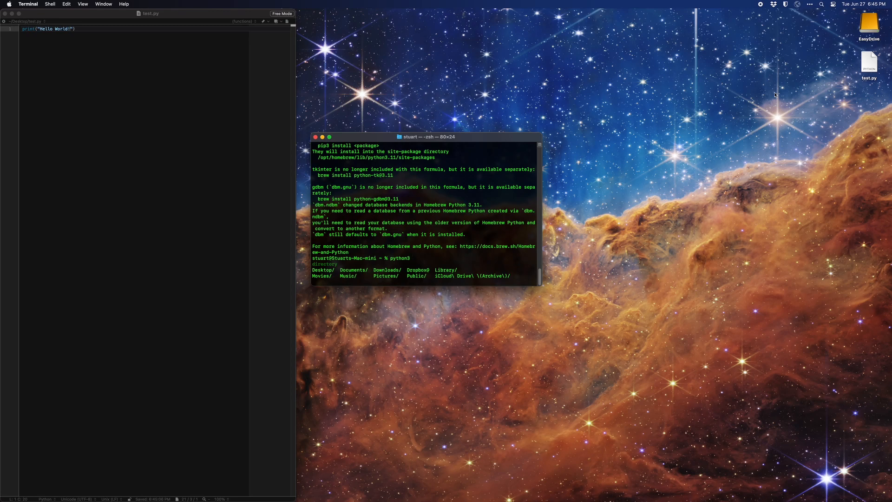
{"action": "type", "text": "Desktop/test.py"}
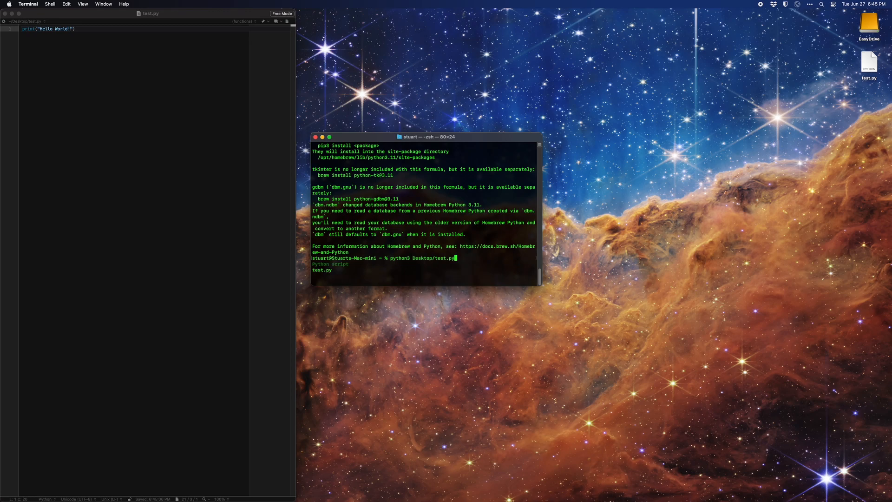